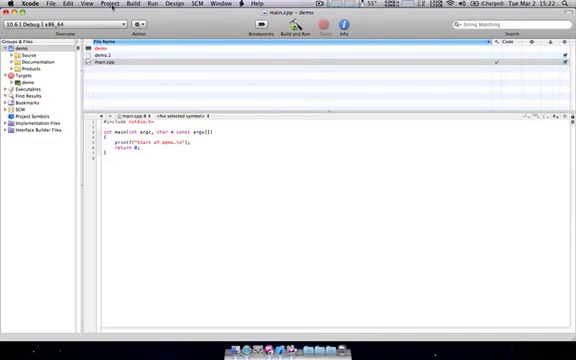
Step: Add a Cocoa Static Library target named 'foo' to the demo project
click(118, 7)
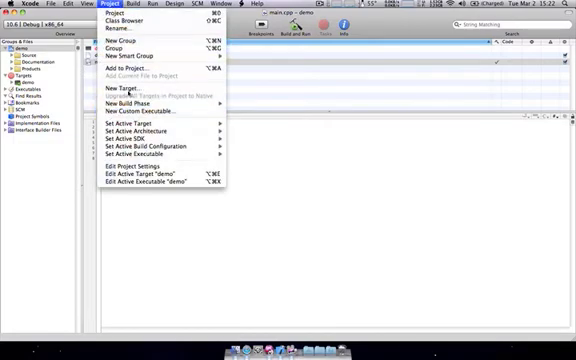
click(127, 92)
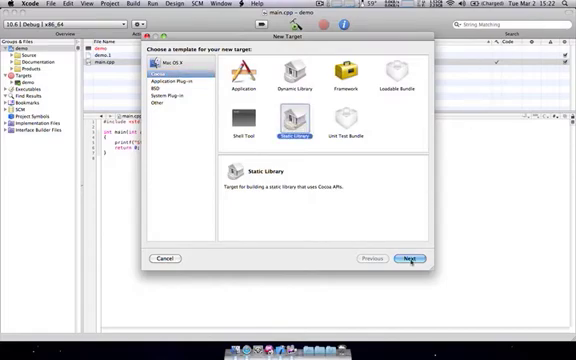
click(412, 259)
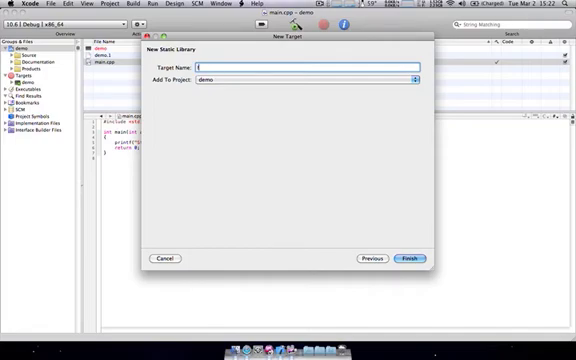
text(foo)
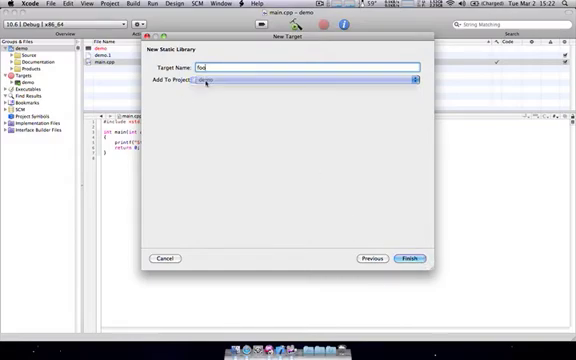
click(411, 259)
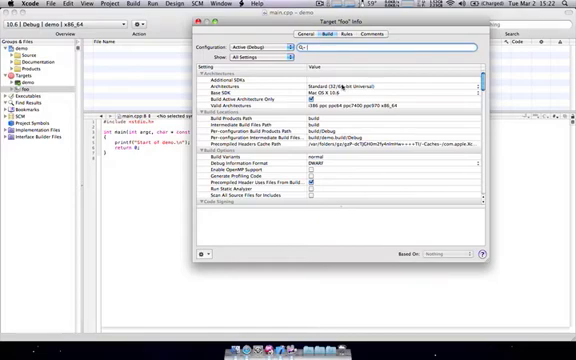
Step: Scroll through the foo target's Build settings in its Info window
scroll(down, 3)
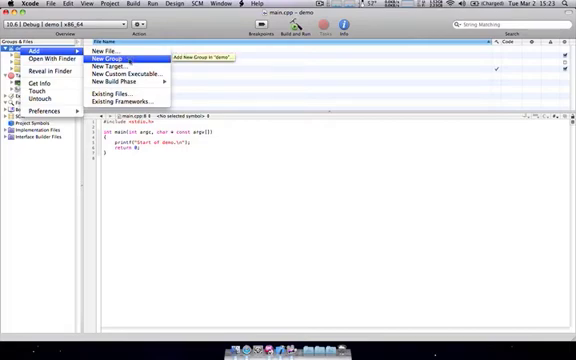
Step: Create a 'libfoo' group in the demo project and bring up its context menu
click(120, 63)
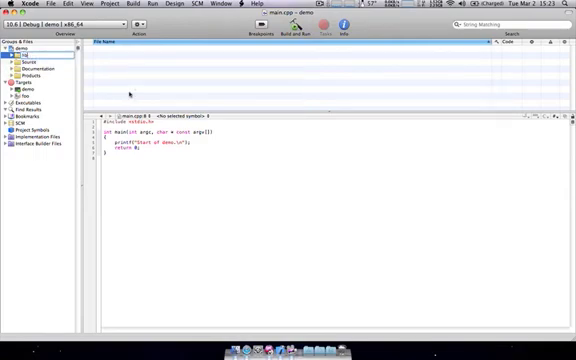
click(28, 51)
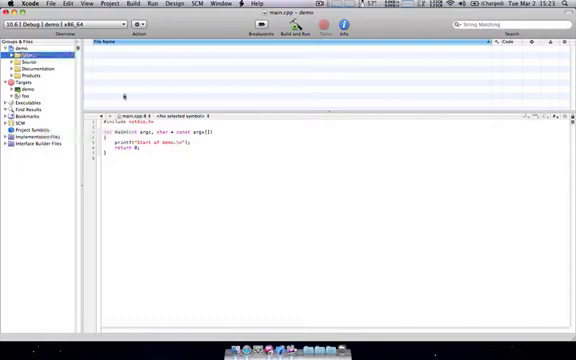
right_click(17, 57)
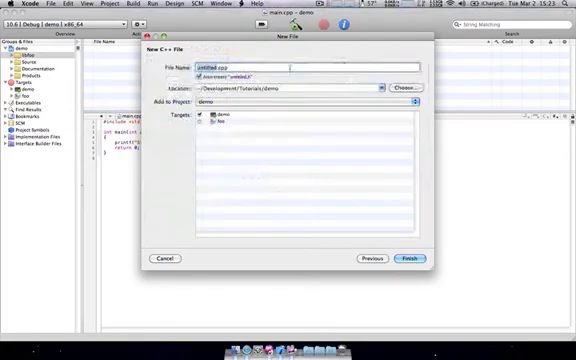
Step: Create foo.cpp with foo.h in libfoo, assigned only to the foo target
text(foo.cpp)
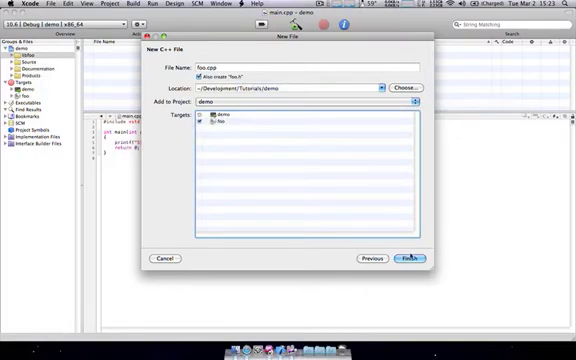
click(411, 258)
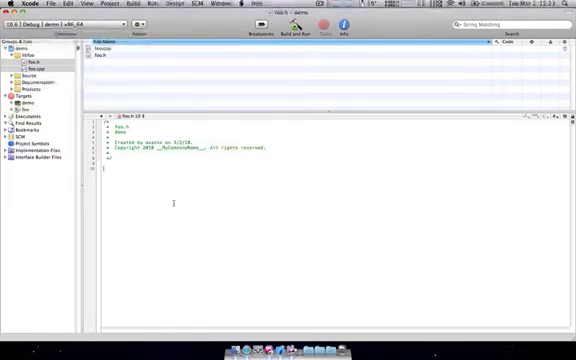
Step: Type the '_foo_h' include guard and begin the void foo declaration in foo.h
text(#ifndef _)
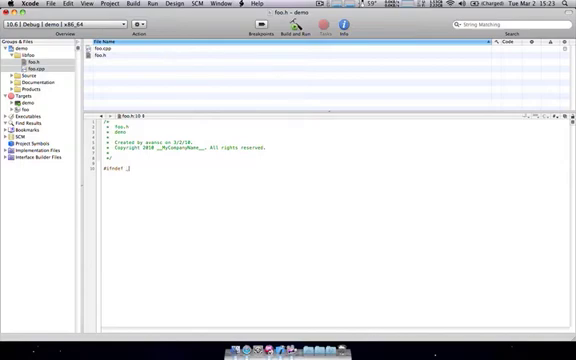
text(_foo_h)
text(void)
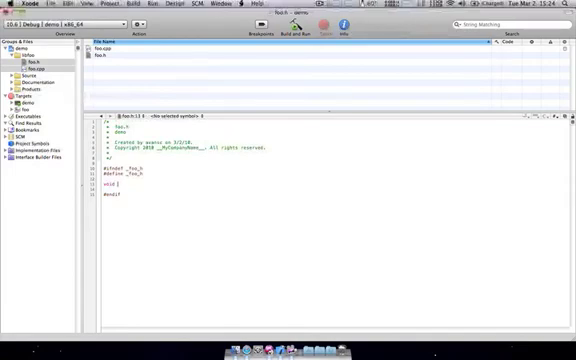
text(foo.h")
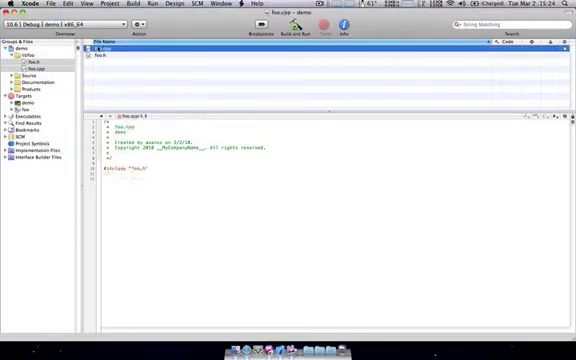
Step: Write 'void foo(int &ref, const int add)' with body 'ref += add;' in foo.cpp
text(void foo(int &ref, const int add))
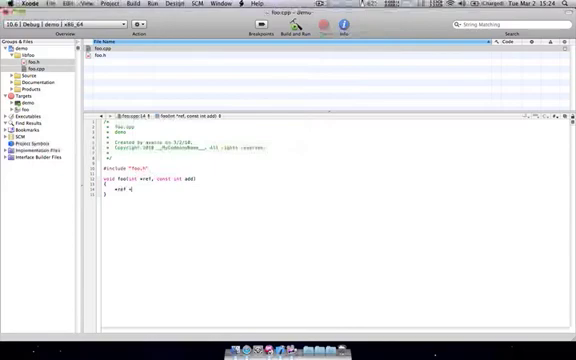
text(+= add;)
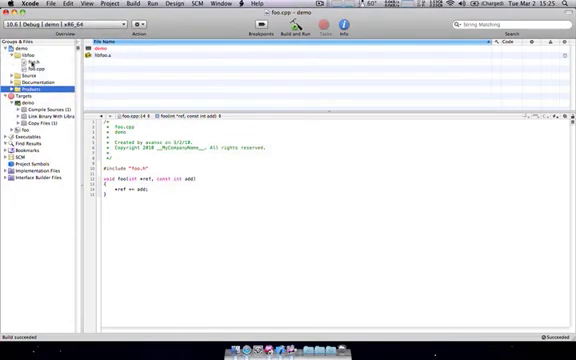
Step: Build the project and inspect the demo target's build phases
click(32, 62)
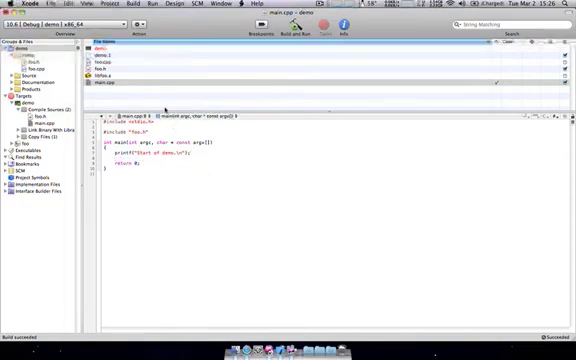
Step: Add 'int num = 10;' to main in main.cpp
text(int num = 10;)
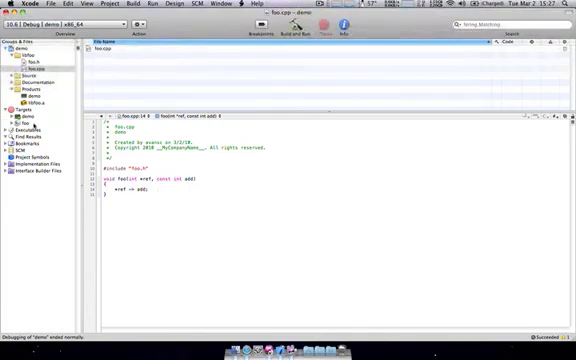
Step: Bring up the demo target's context menu to build and start it
right_click(20, 113)
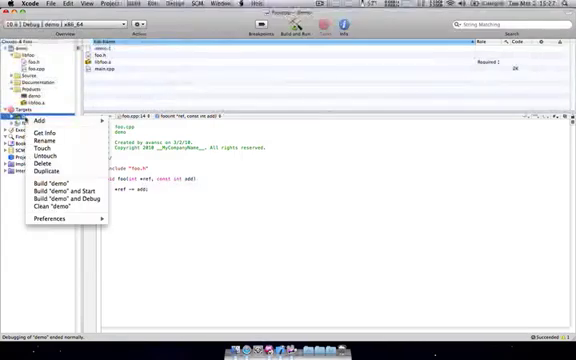
mouse_move(62, 189)
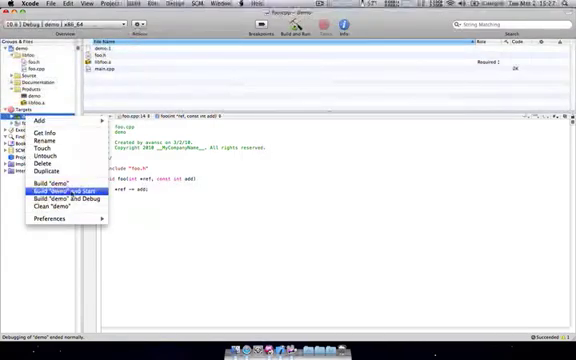